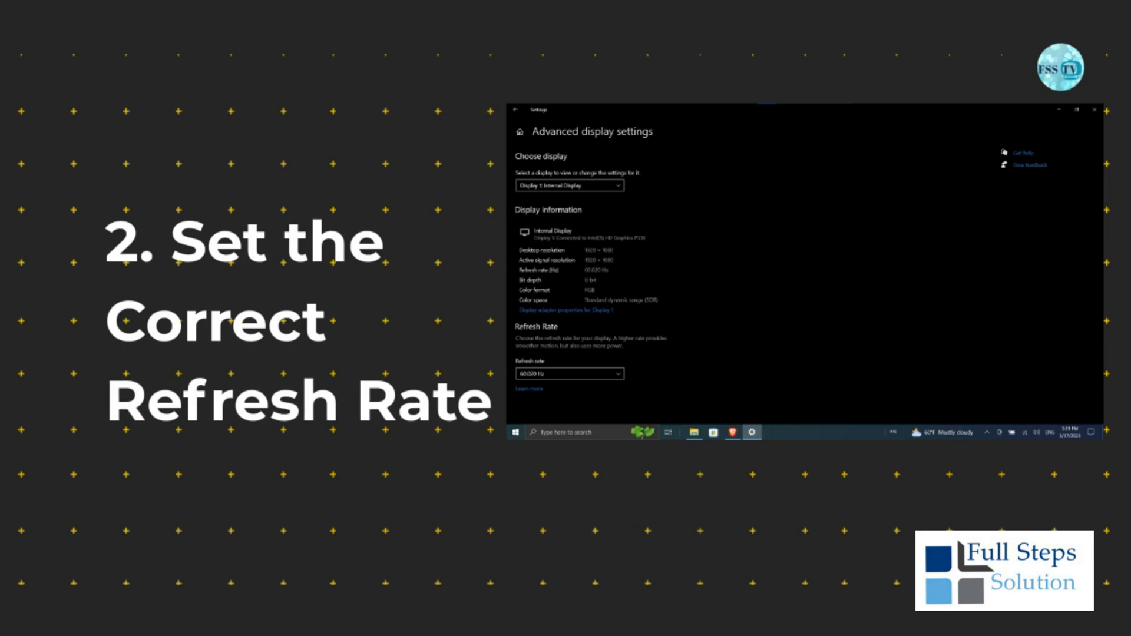
# Step: Go from System > Display to Advanced display settings to check the refresh rate
pyautogui.click(1094, 110)
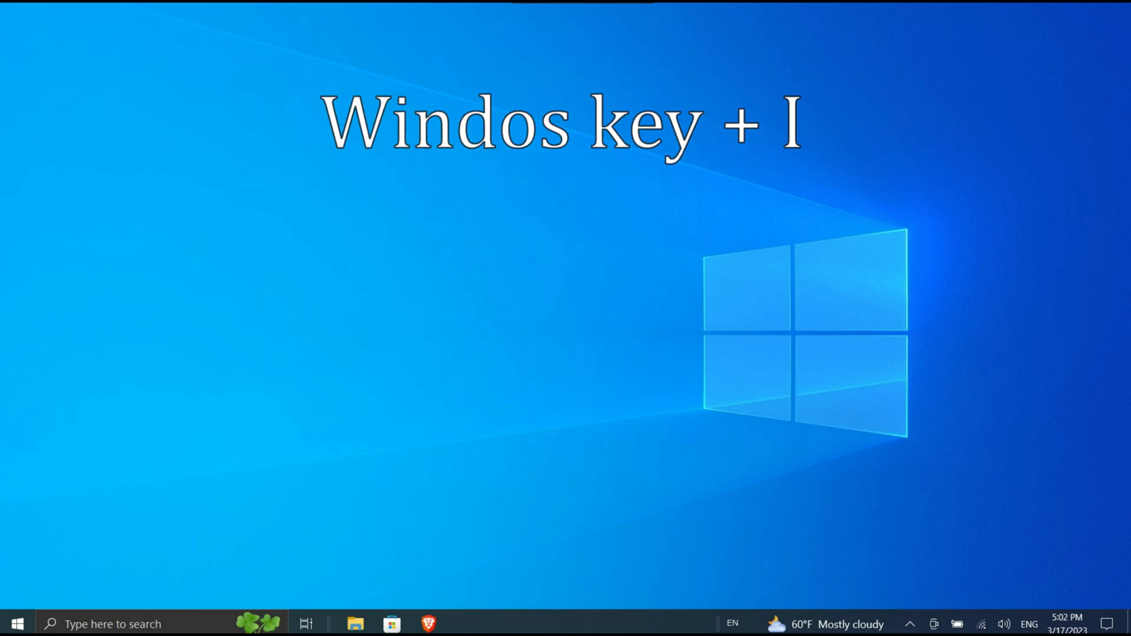
pyautogui.press('win+i')
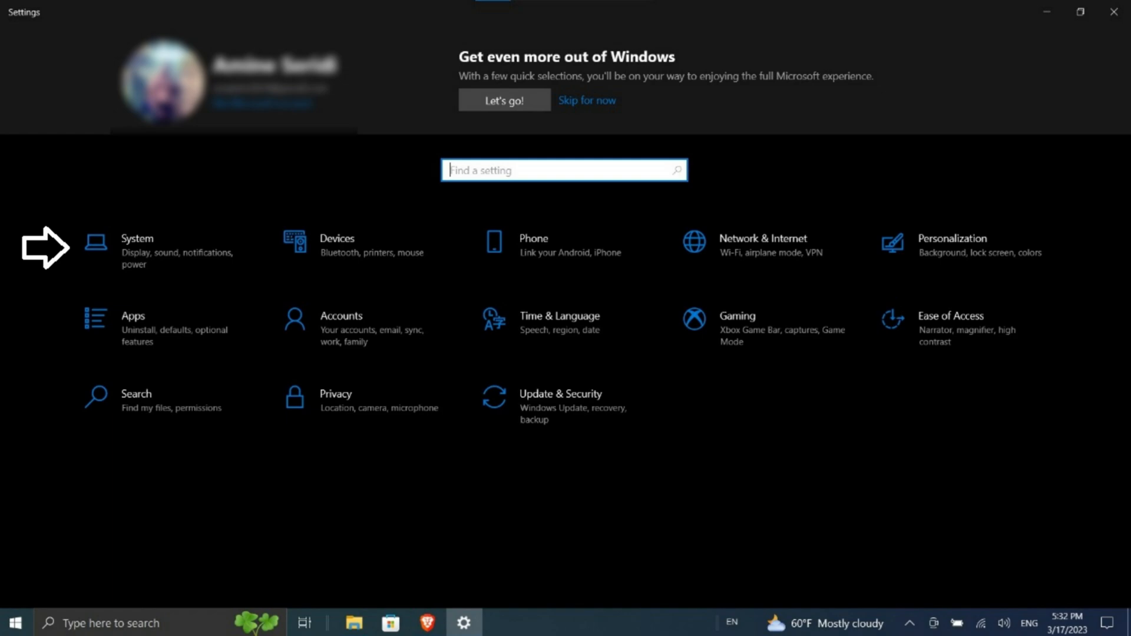
pyautogui.click(137, 247)
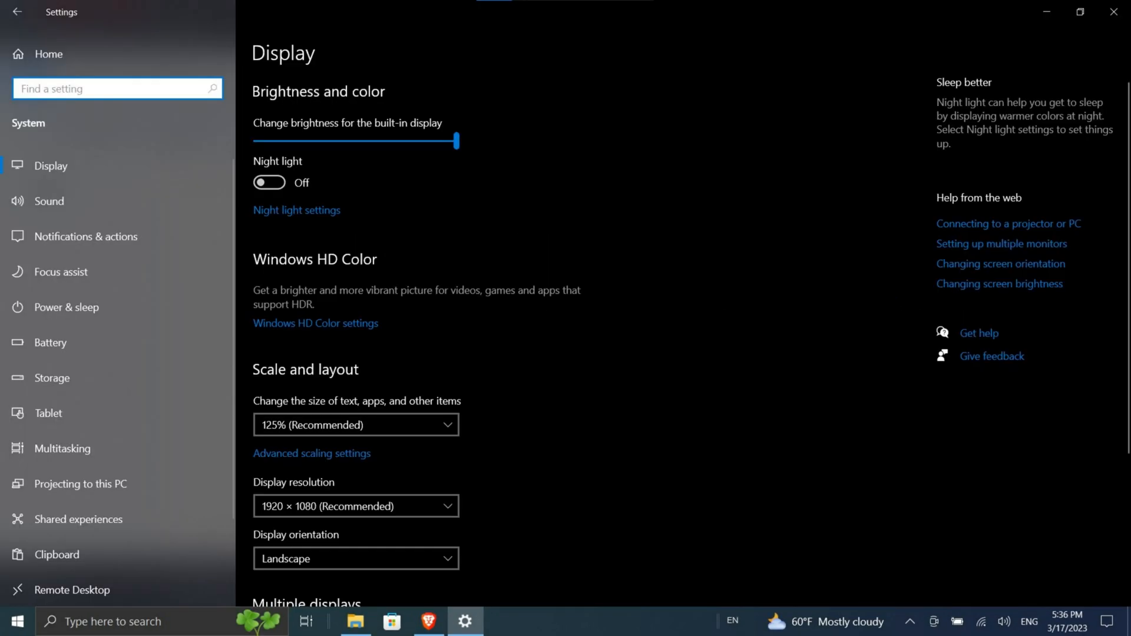
pyautogui.scroll(-3)
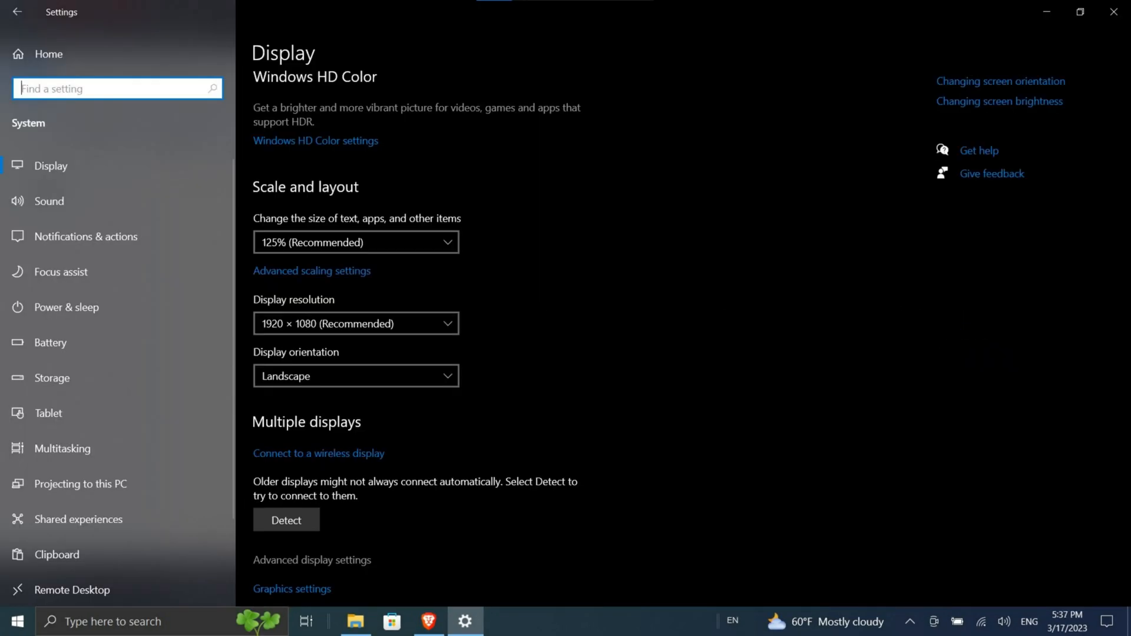
pyautogui.click(313, 560)
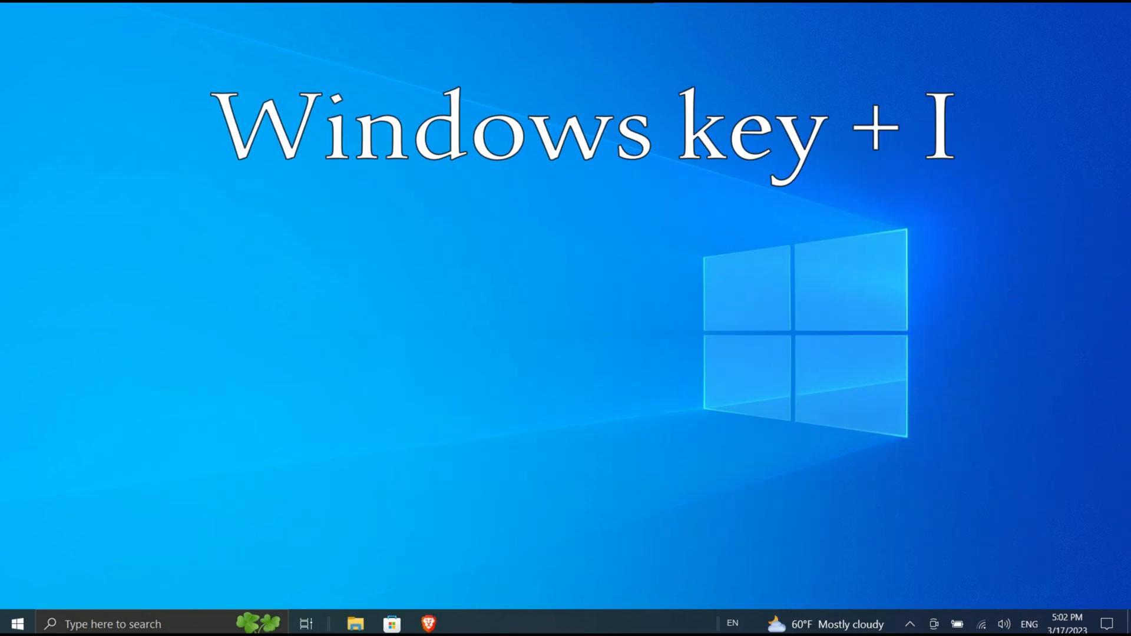
# Step: Restart now under Advanced startup on the Update & Security Recovery page
pyautogui.press('win+i')
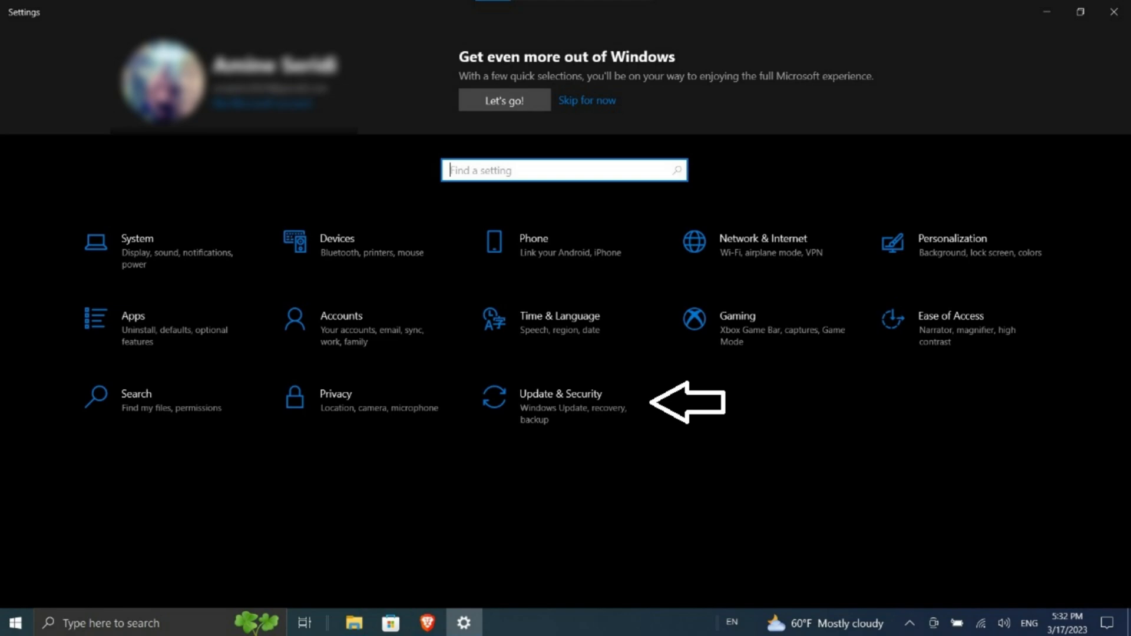
pyautogui.click(560, 394)
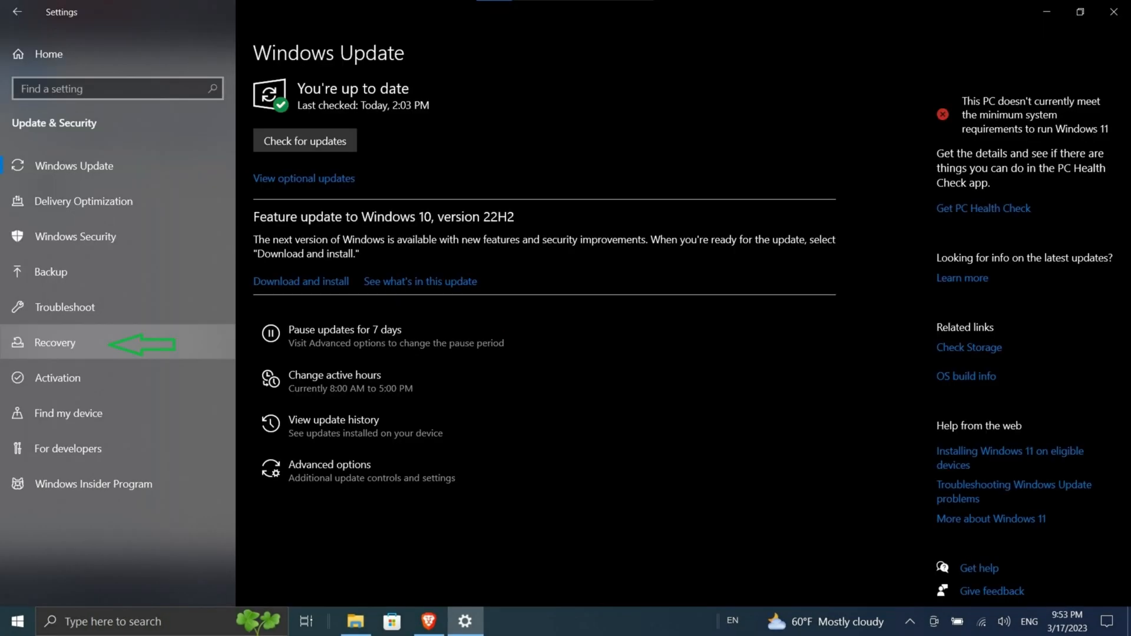
pyautogui.click(55, 342)
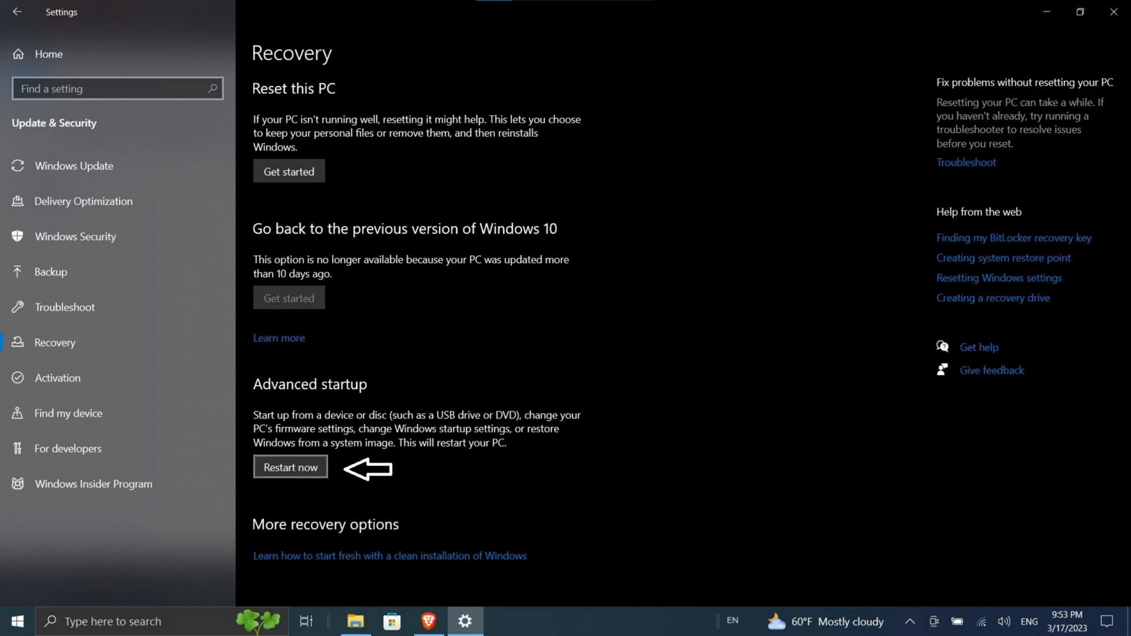
pyautogui.click(290, 467)
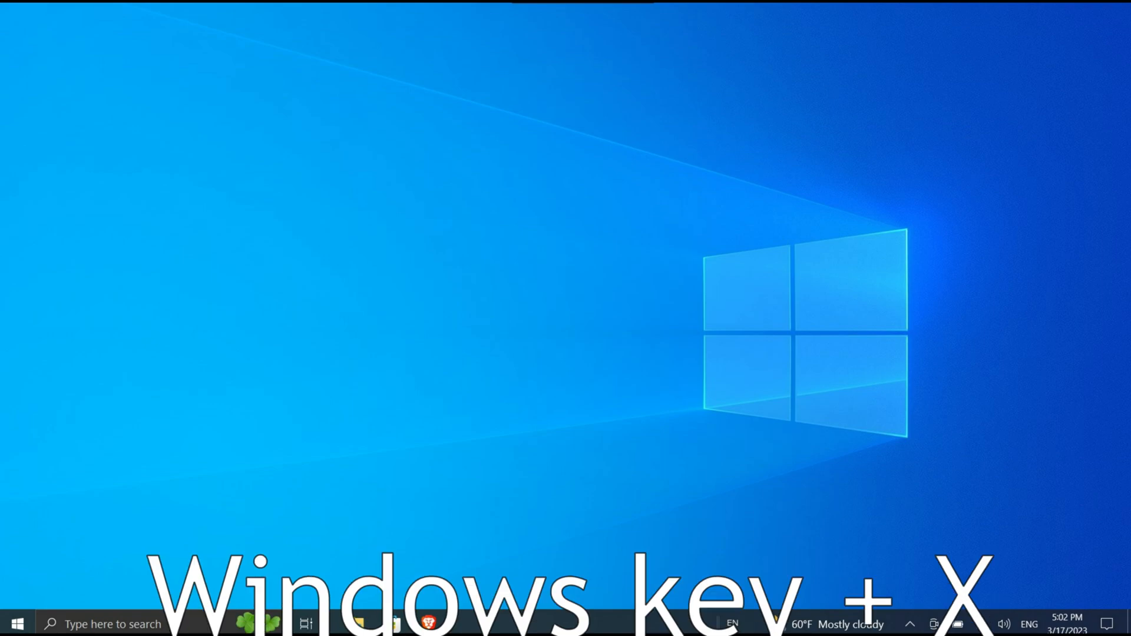
# Step: Uninstall the NVIDIA Quadro M1000M adapter in Device Manager, deleting its driver software
pyautogui.press('Win+X')
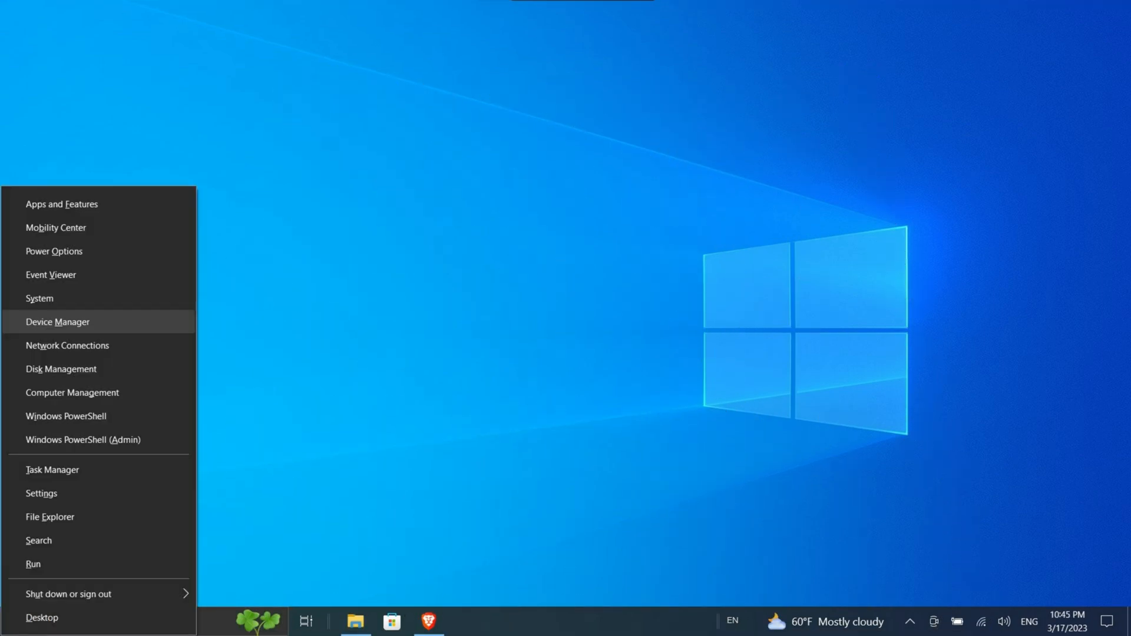
pyautogui.click(57, 322)
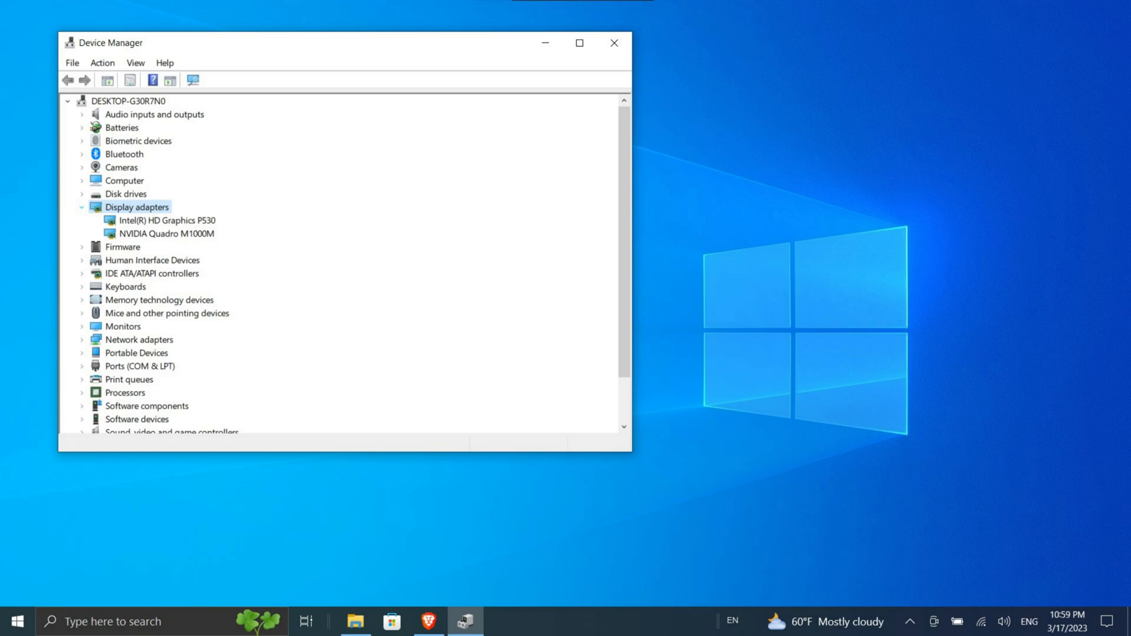
pyautogui.rightClick(165, 233)
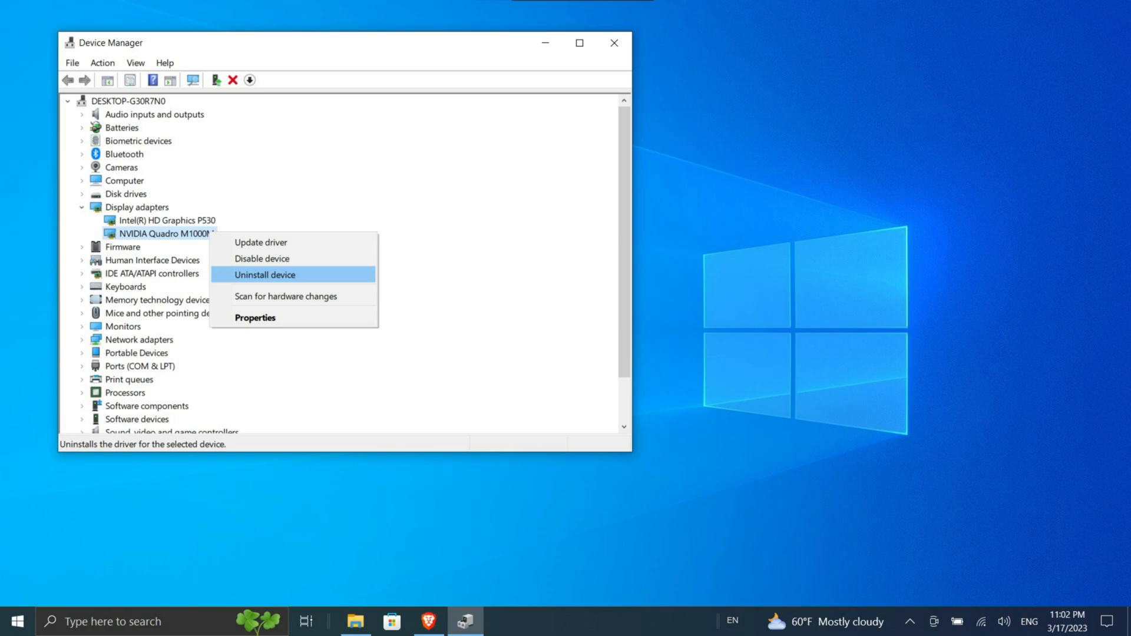
pyautogui.click(265, 275)
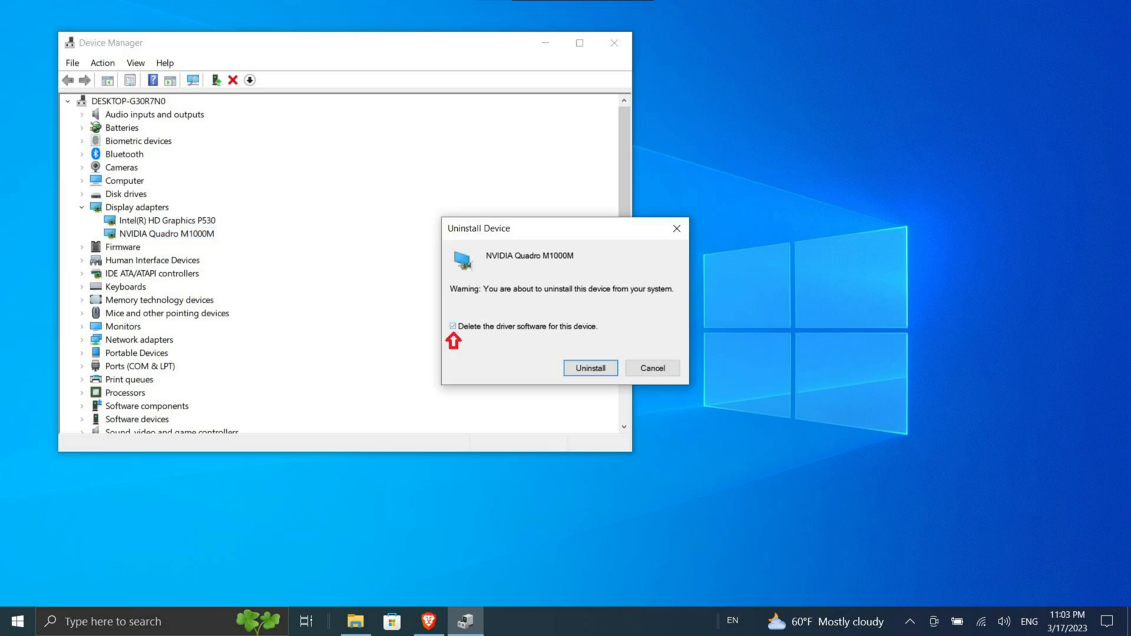
pyautogui.click(590, 369)
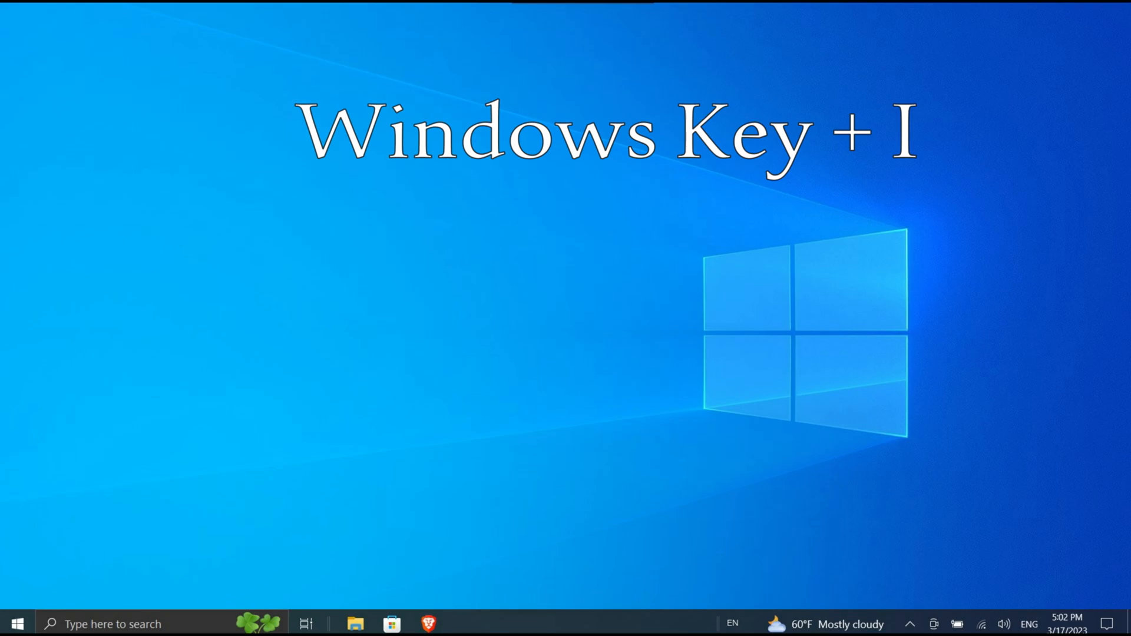
# Step: Select Update & Security from the Windows Settings home page
pyautogui.press('win+i')
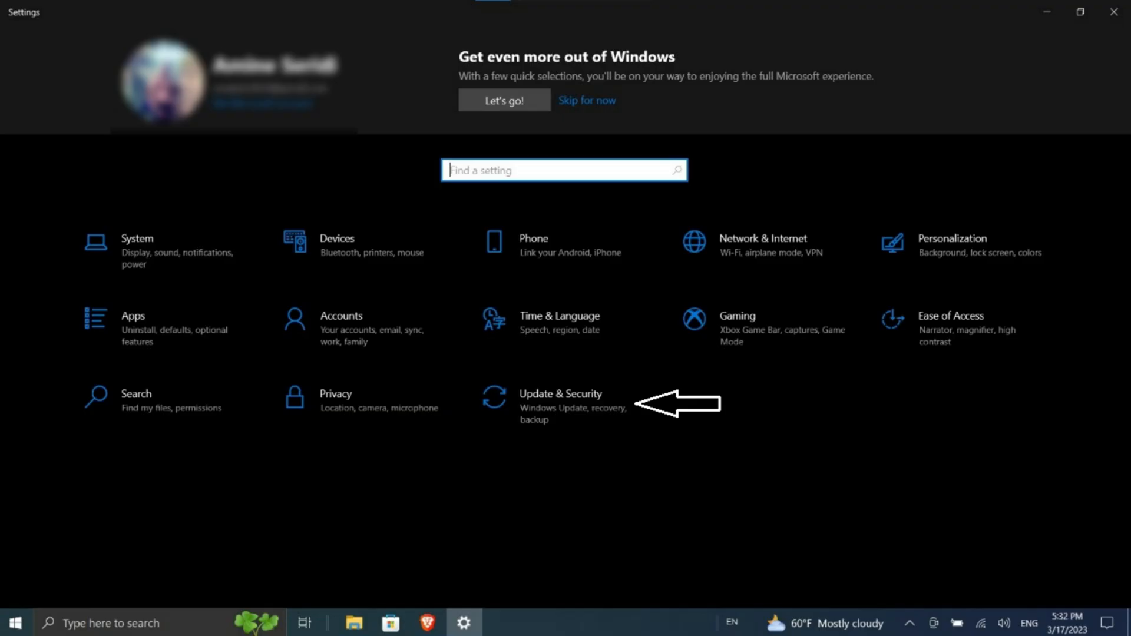
pyautogui.click(559, 394)
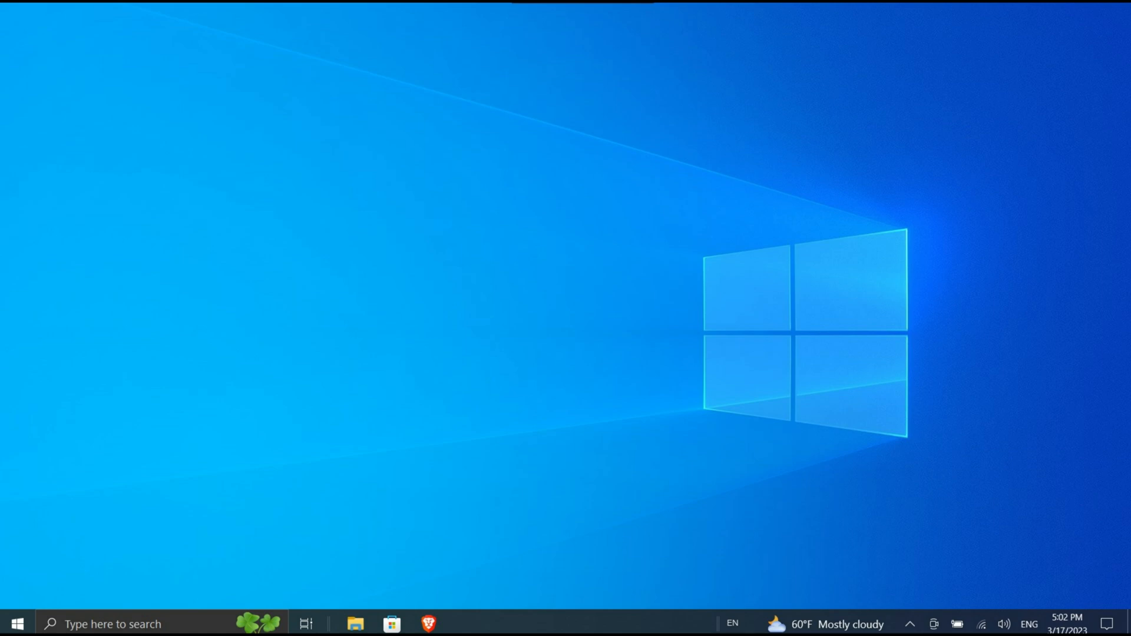
# Step: Open the Apps & features list of installed apps from Windows Settings
pyautogui.press('Win+I')
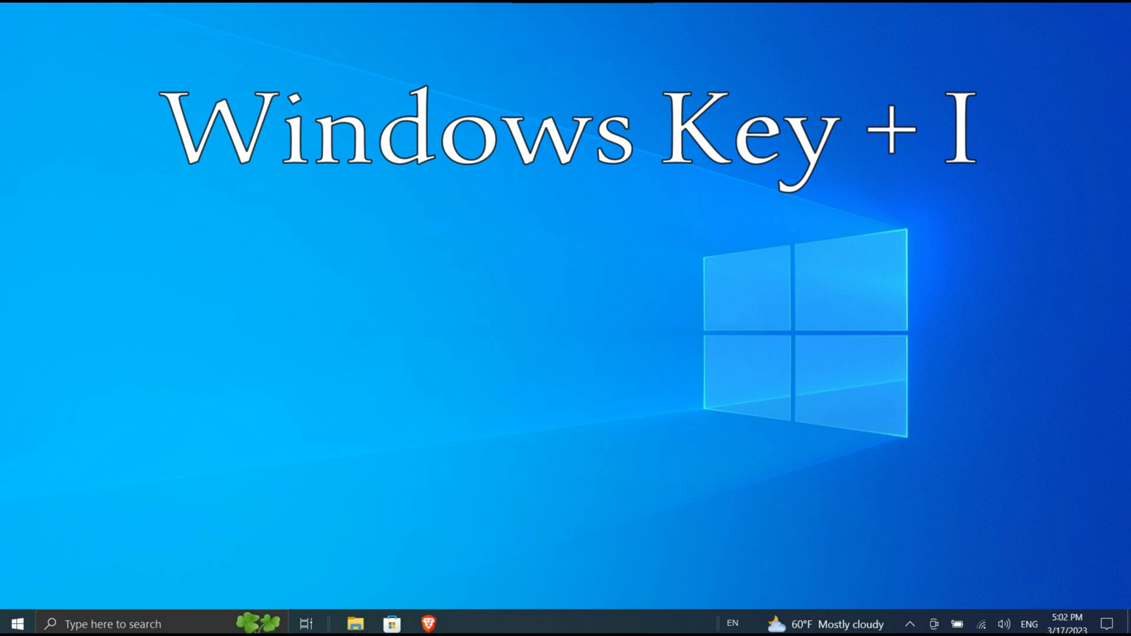
pyautogui.press('Win+I')
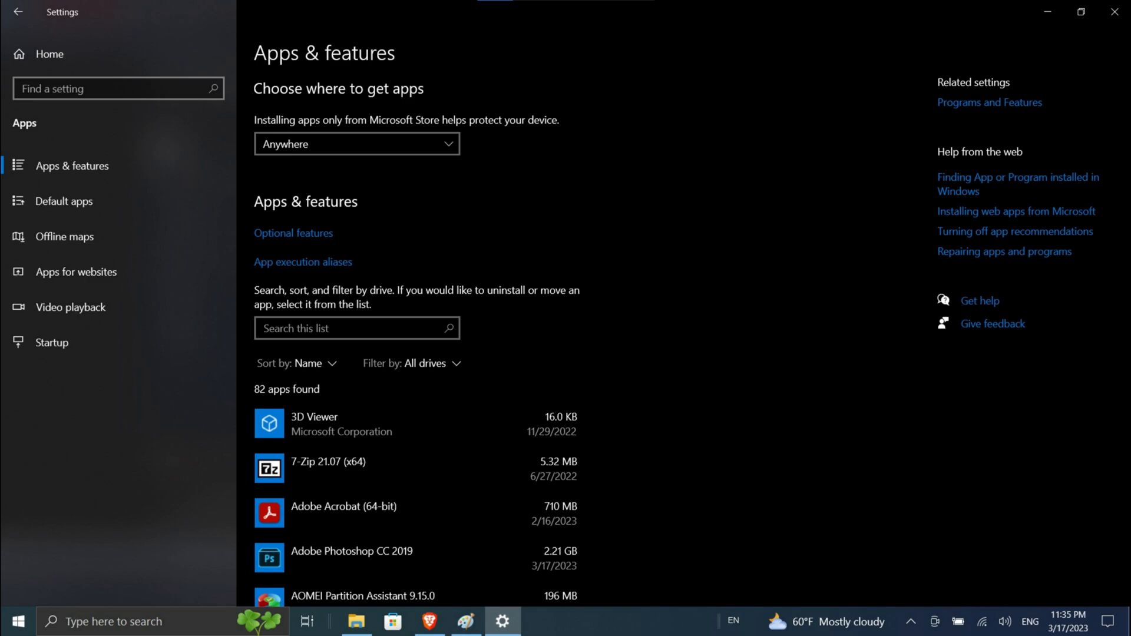
pyautogui.click(300, 364)
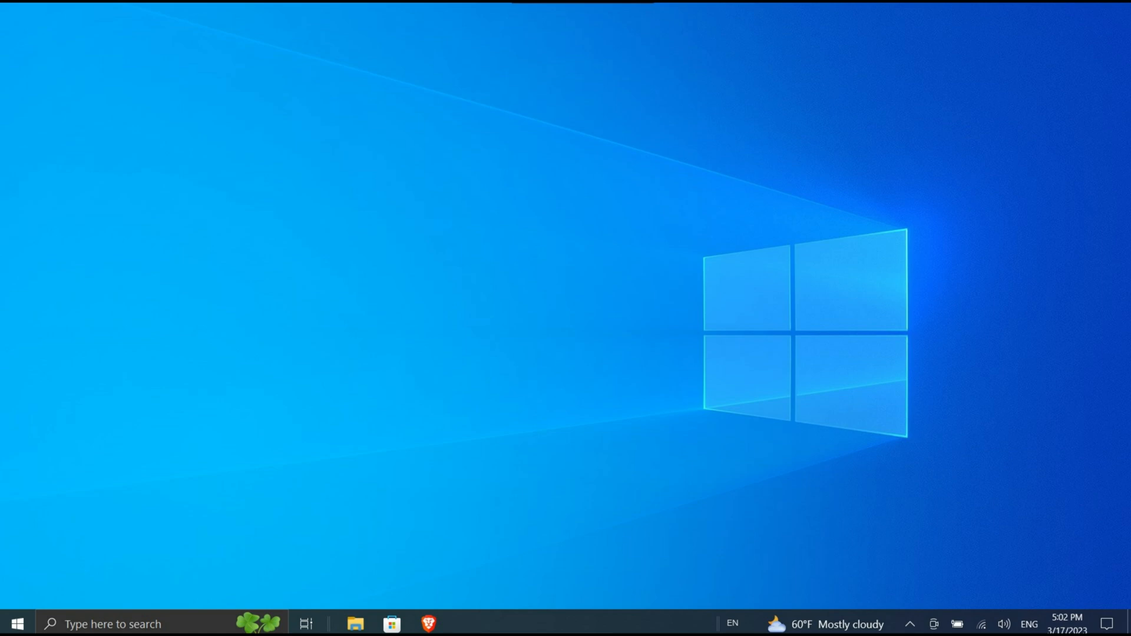
# Step: Go to Accounts > Family & other users, where another user can be added
pyautogui.press('Win+I')
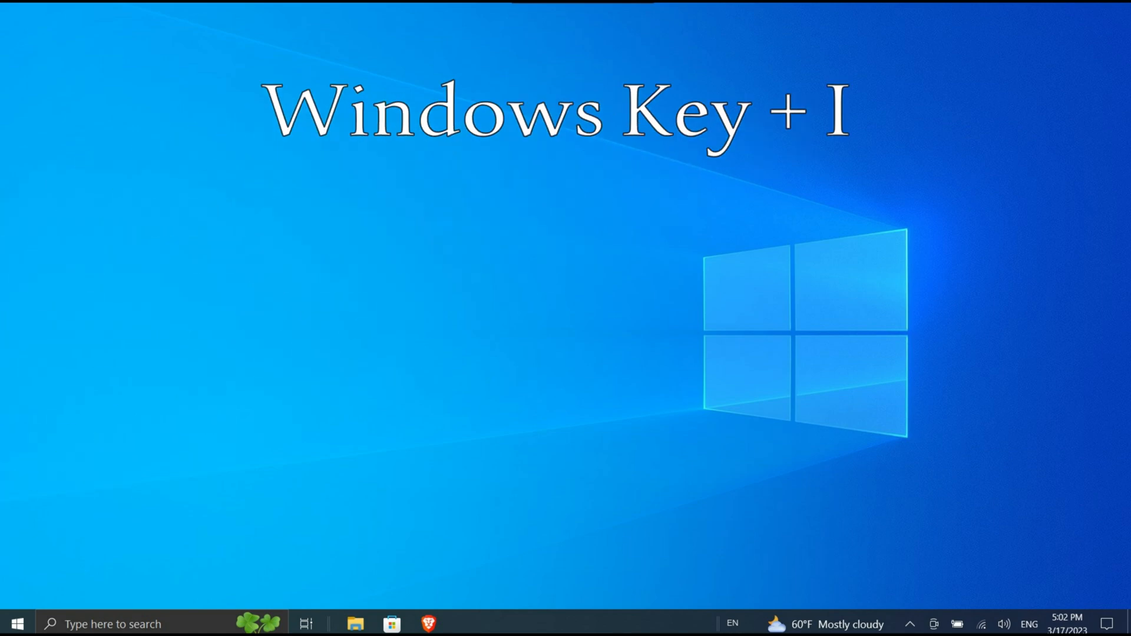
pyautogui.press('Win+I')
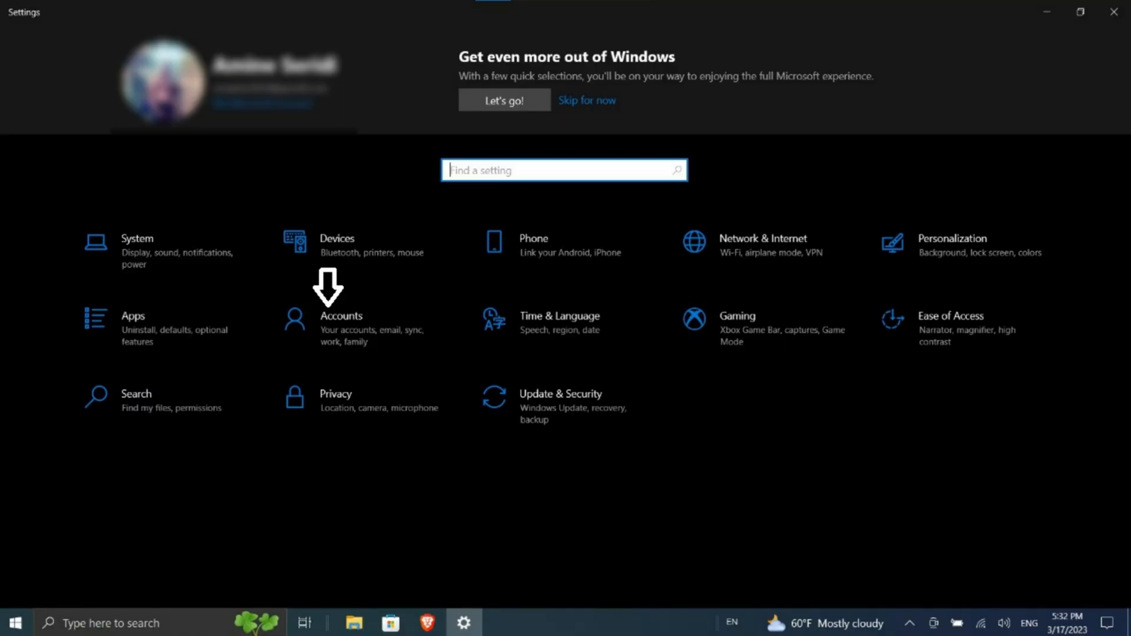
pyautogui.click(341, 316)
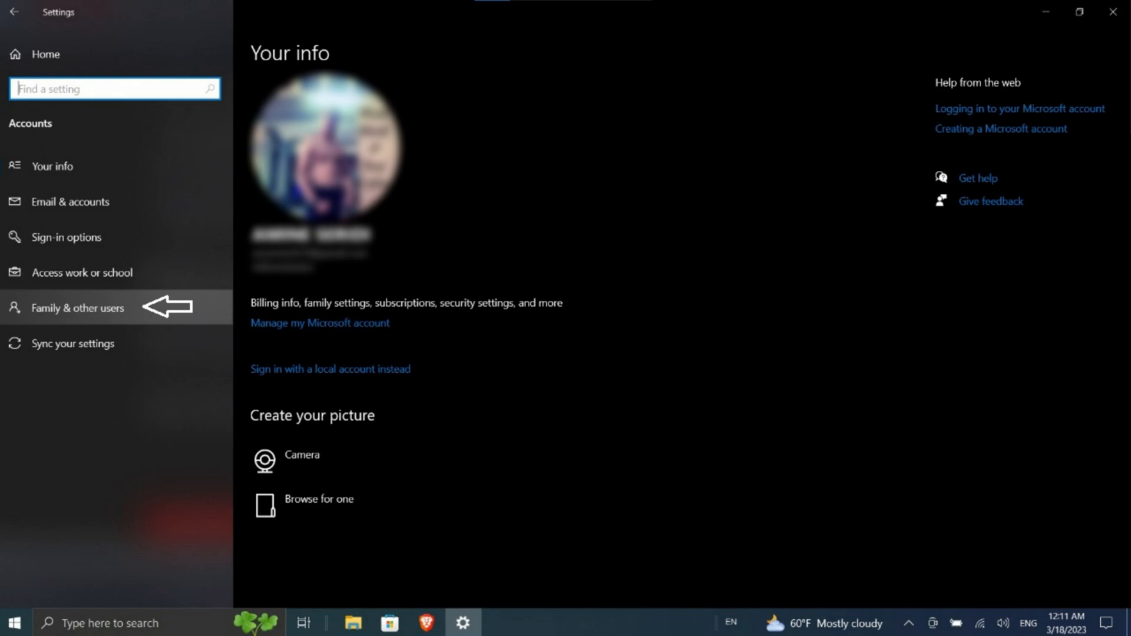
pyautogui.click(80, 307)
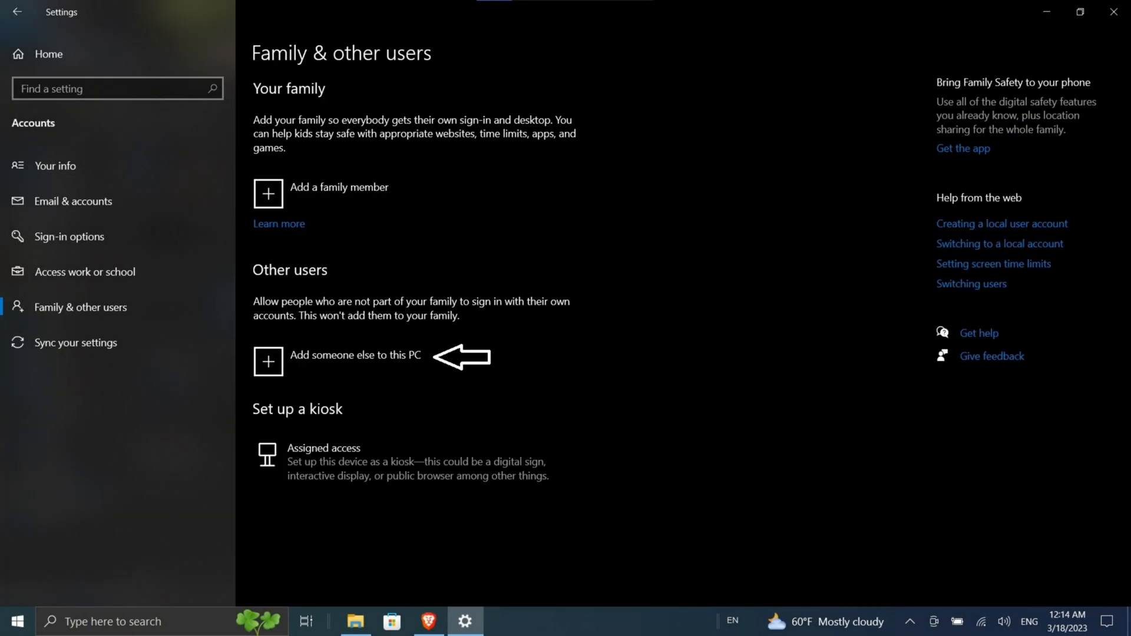